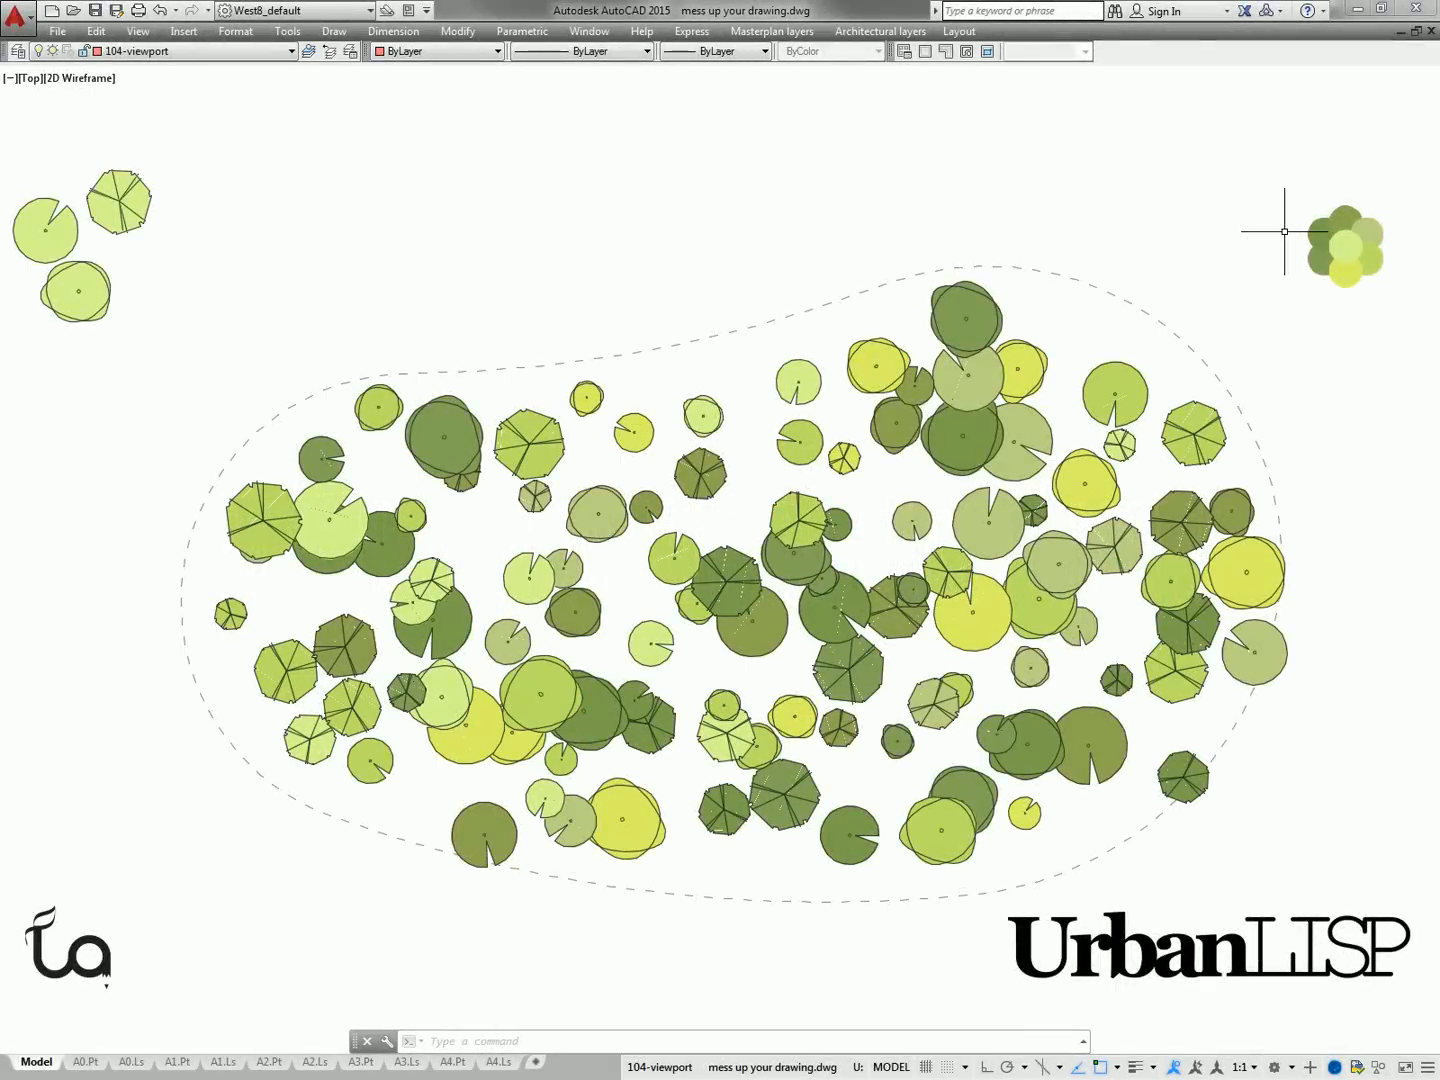
Step: Begin typing the next command after restoring the uniform tree grid
text(R)
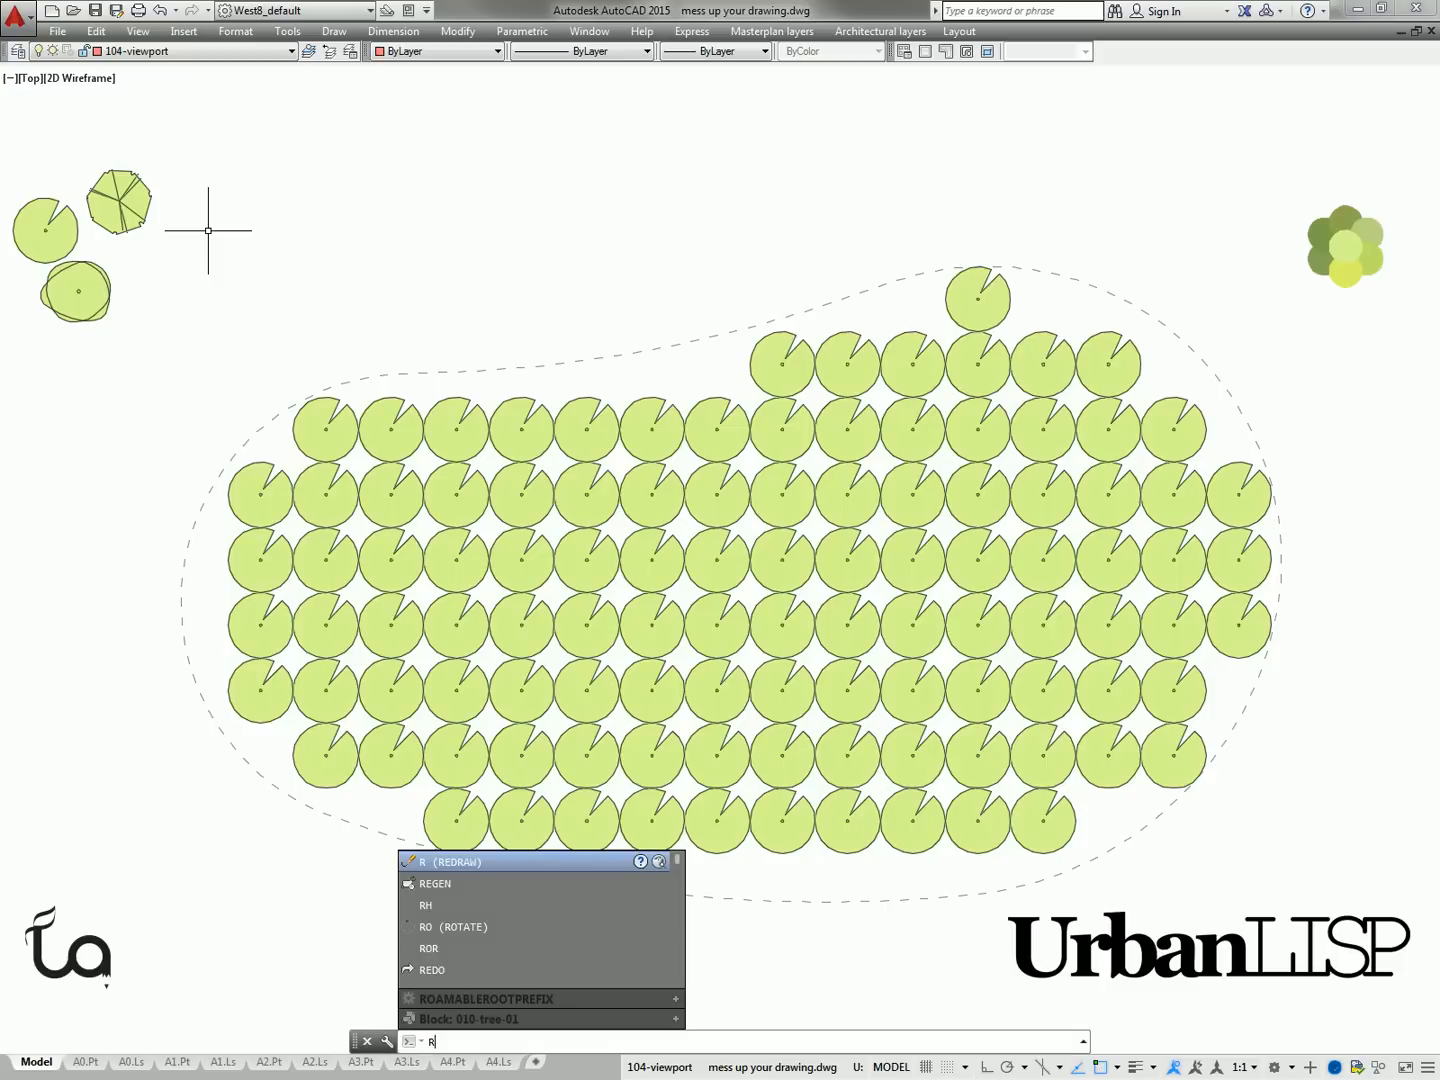
Step: Rotate every tree block in the grid randomly with RRA
text(RA)
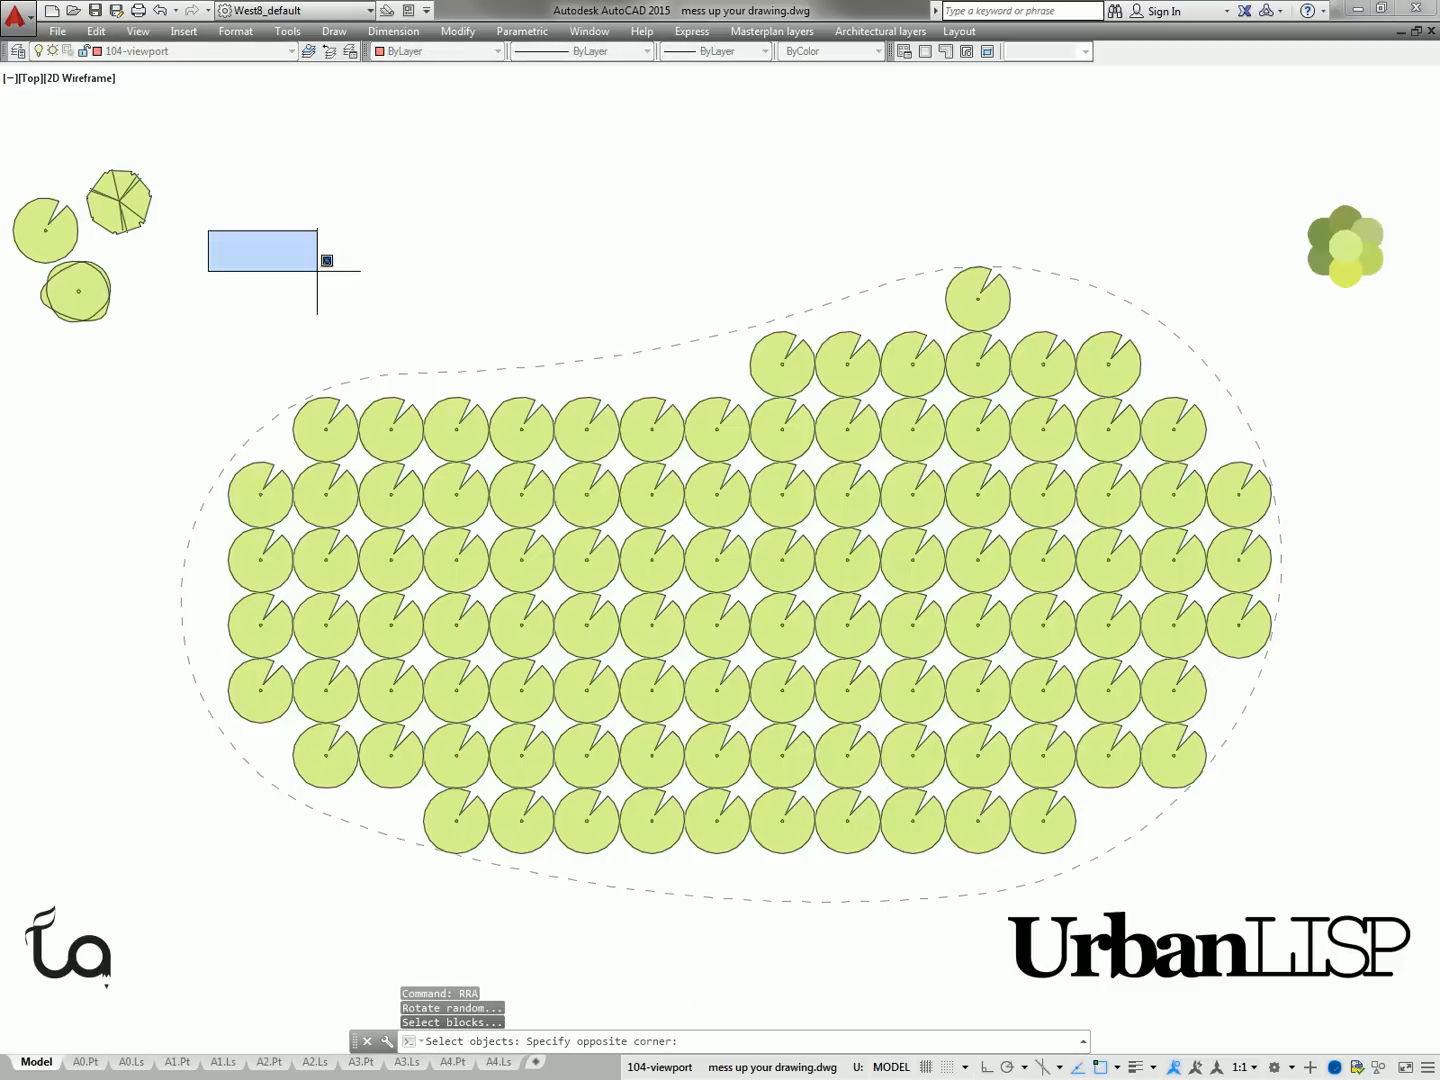
click(1307, 899)
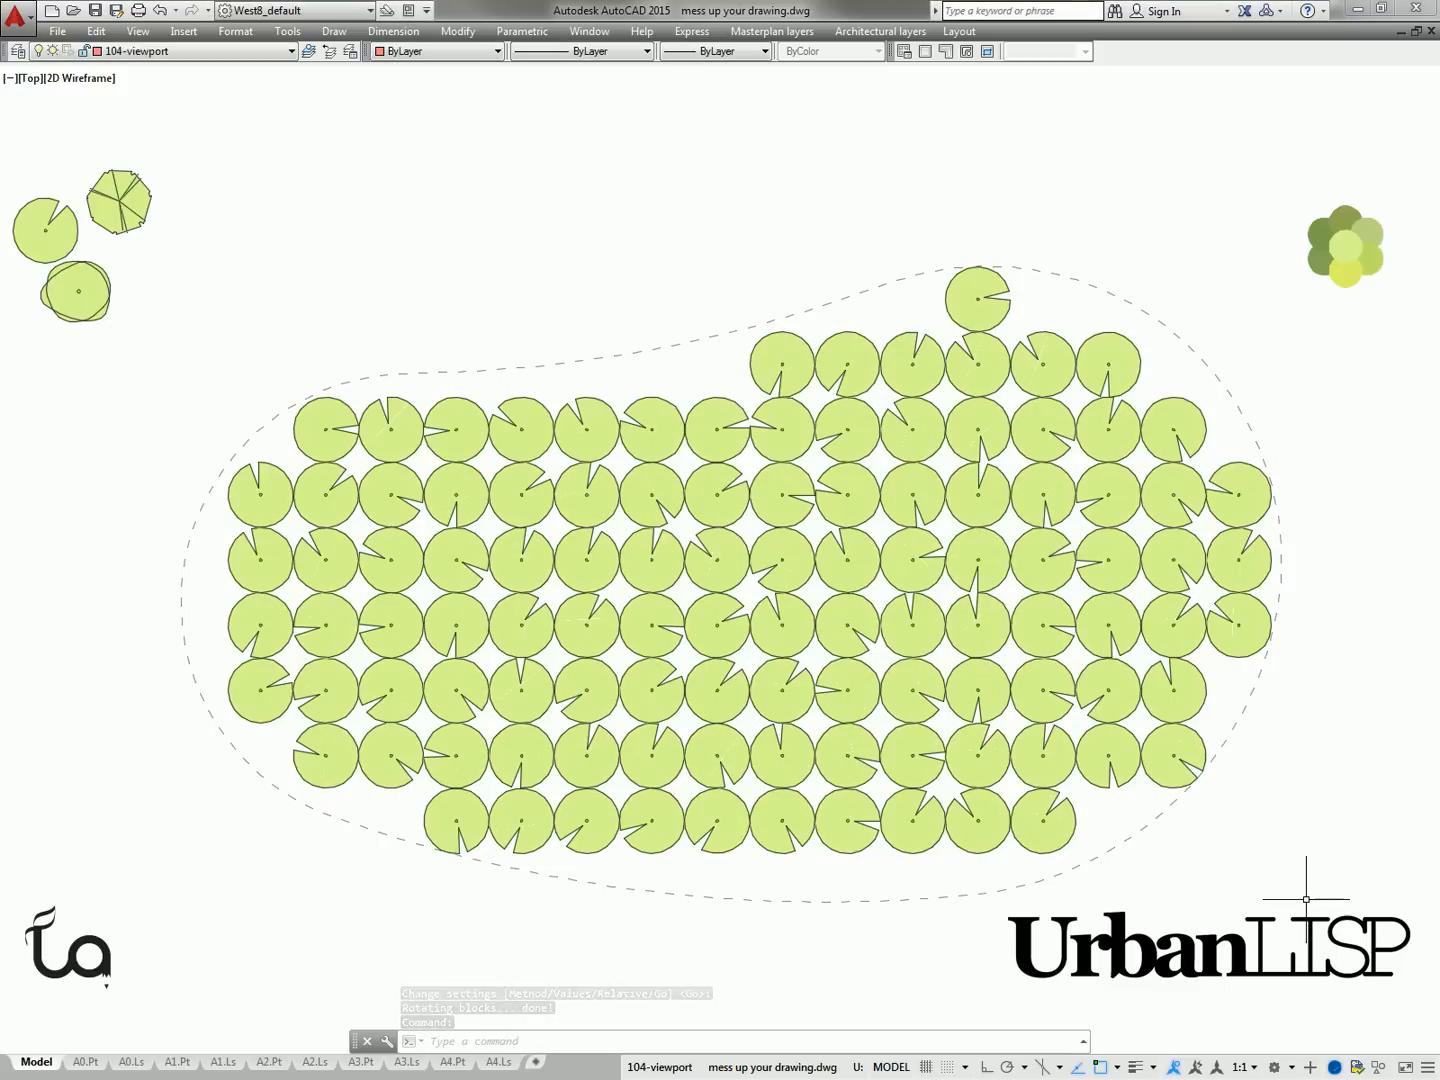
Step: Exchange grid trees randomly with the three sample designs via ERA, retry once, then accept
text(e)
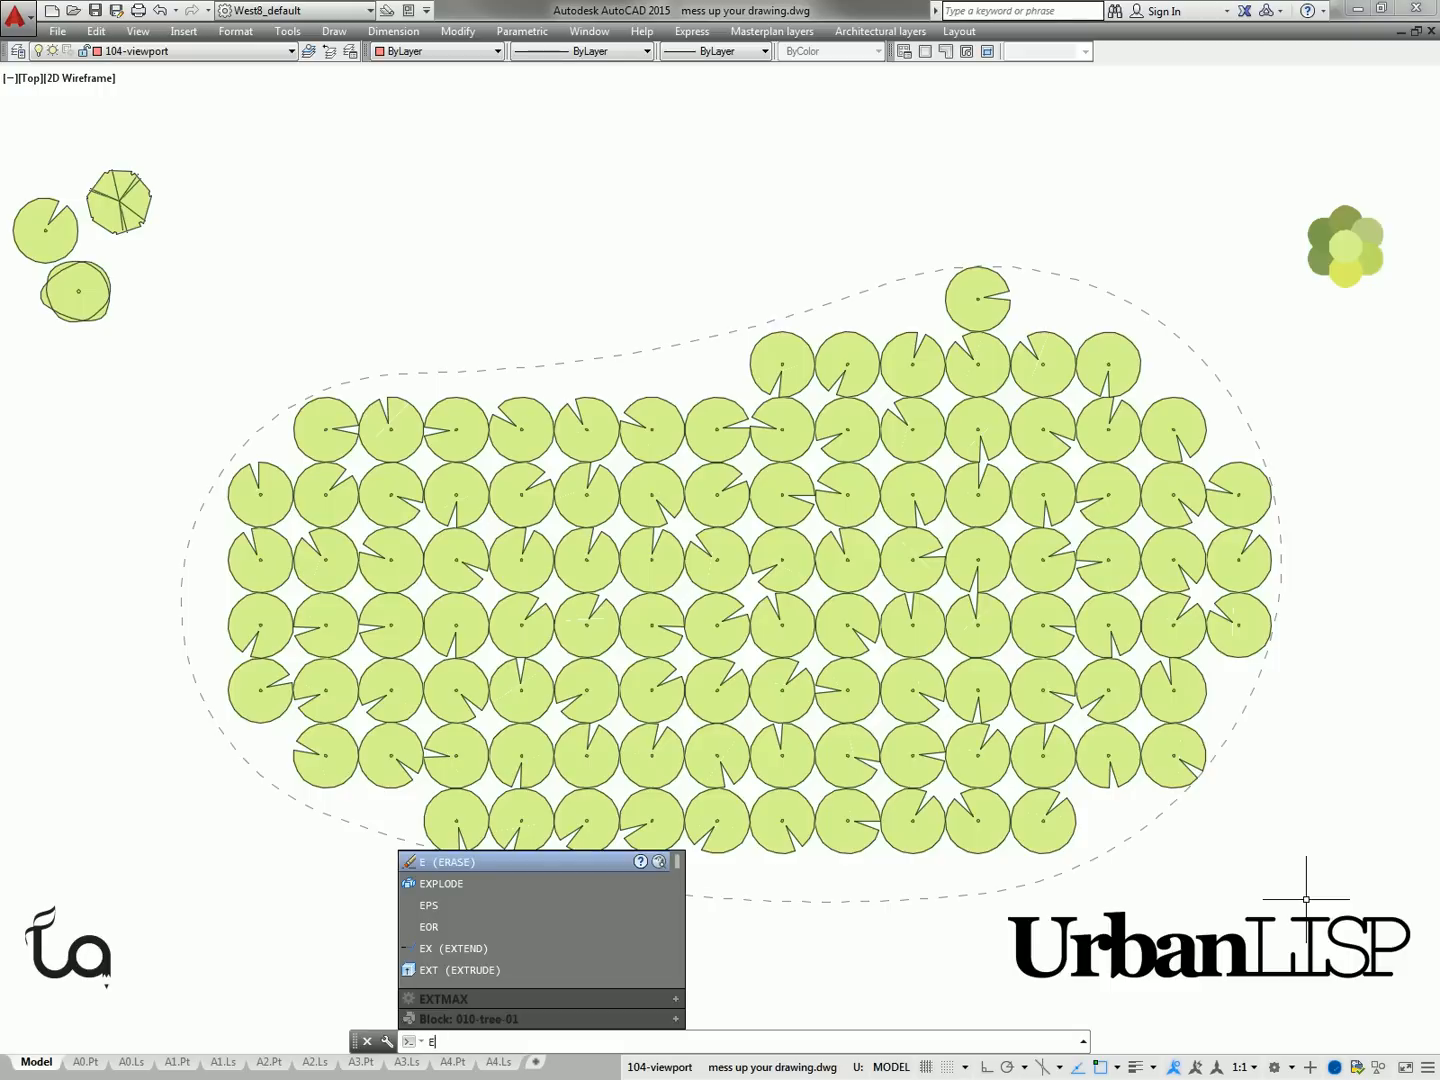
text(ra)
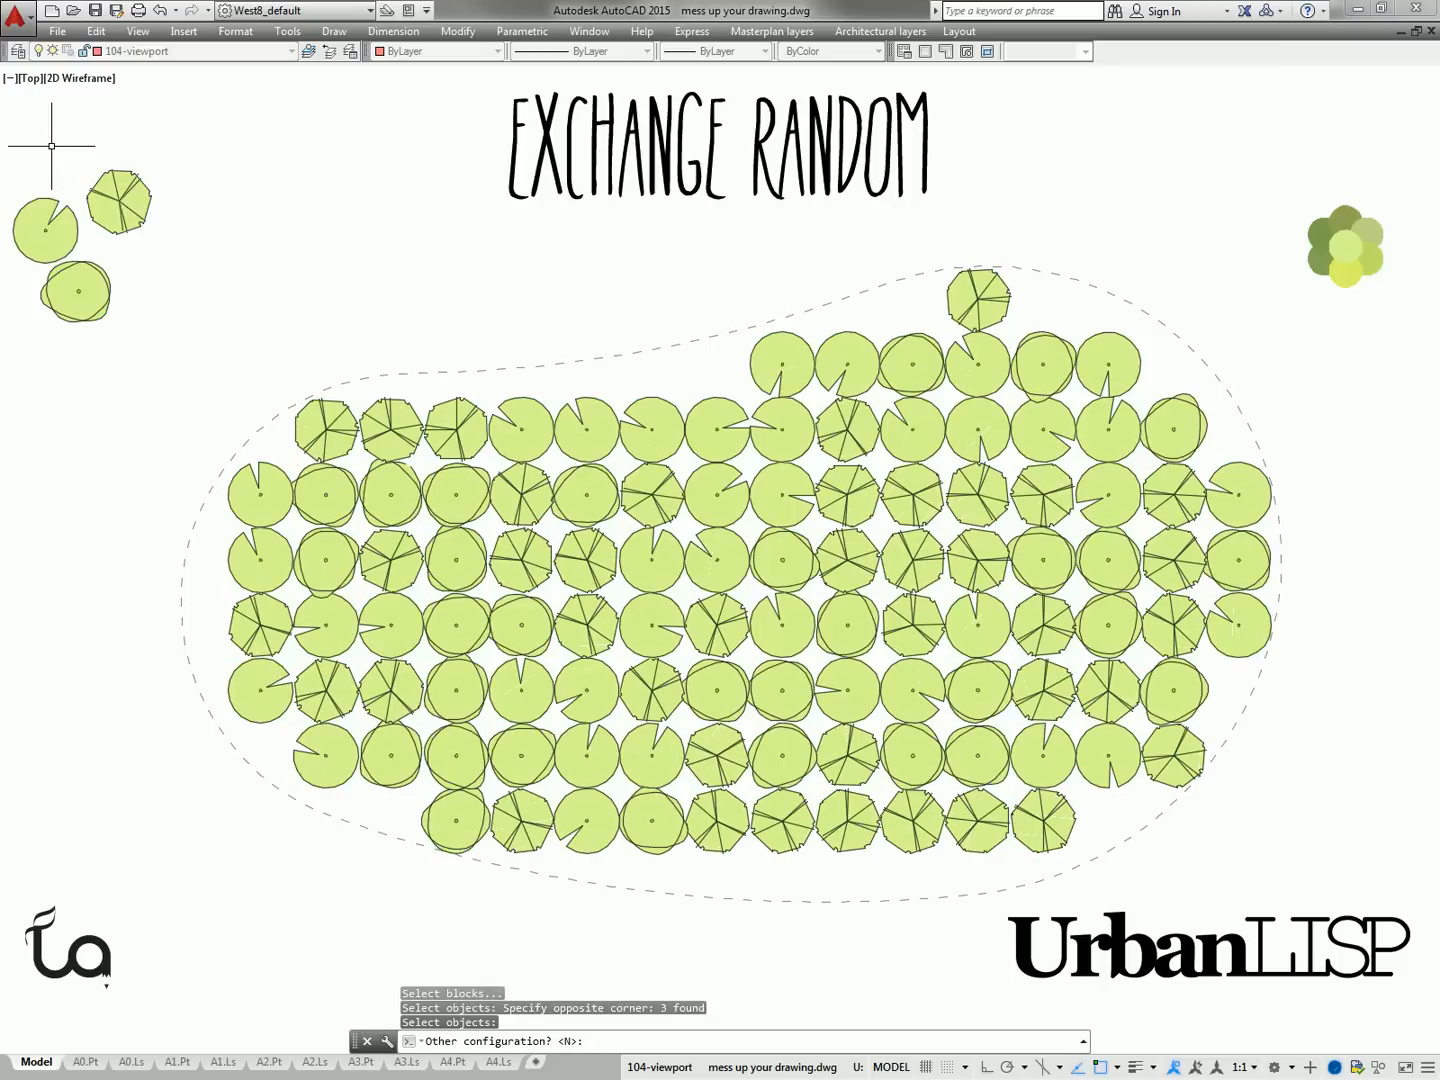
text(y)
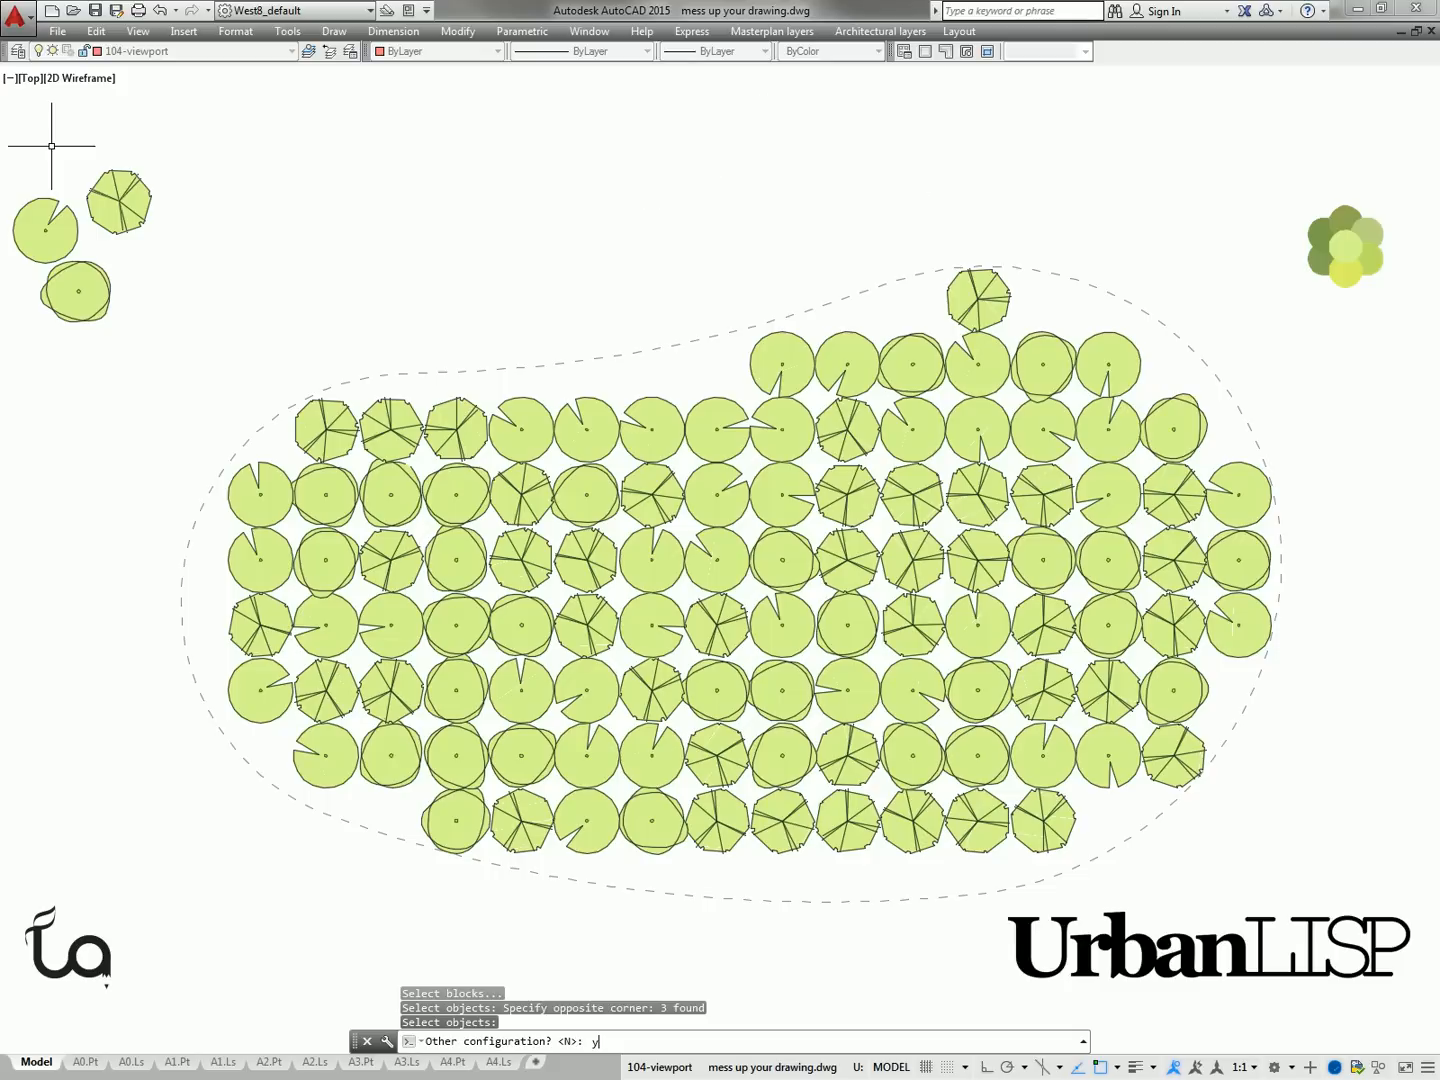
key(Return)
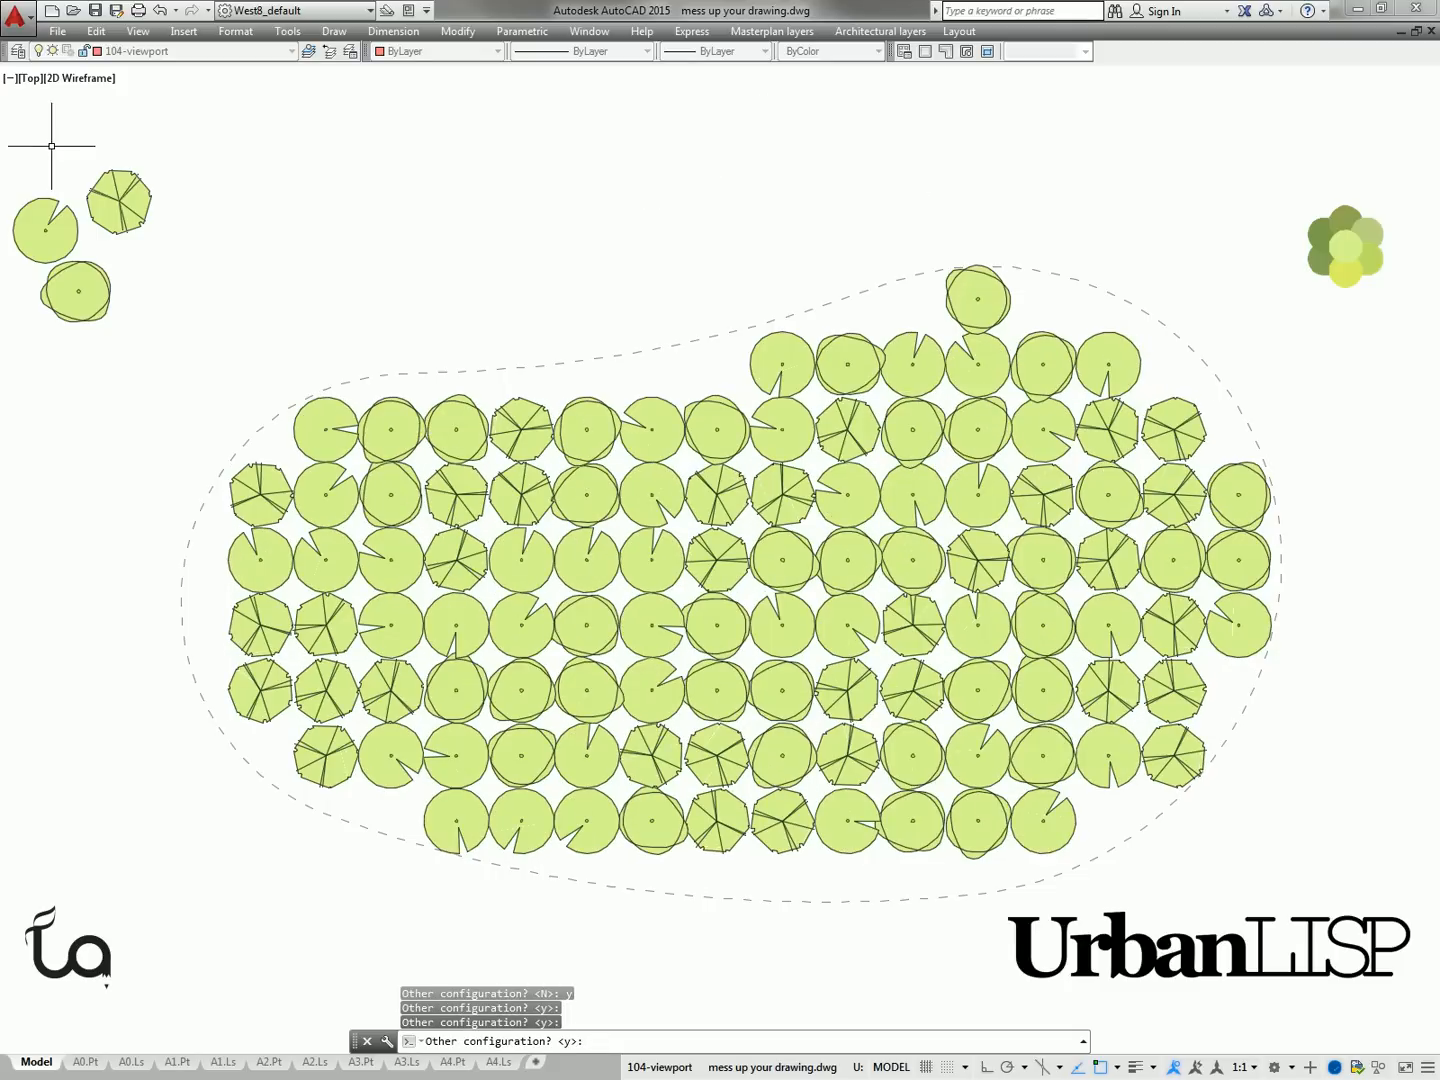
text(n)
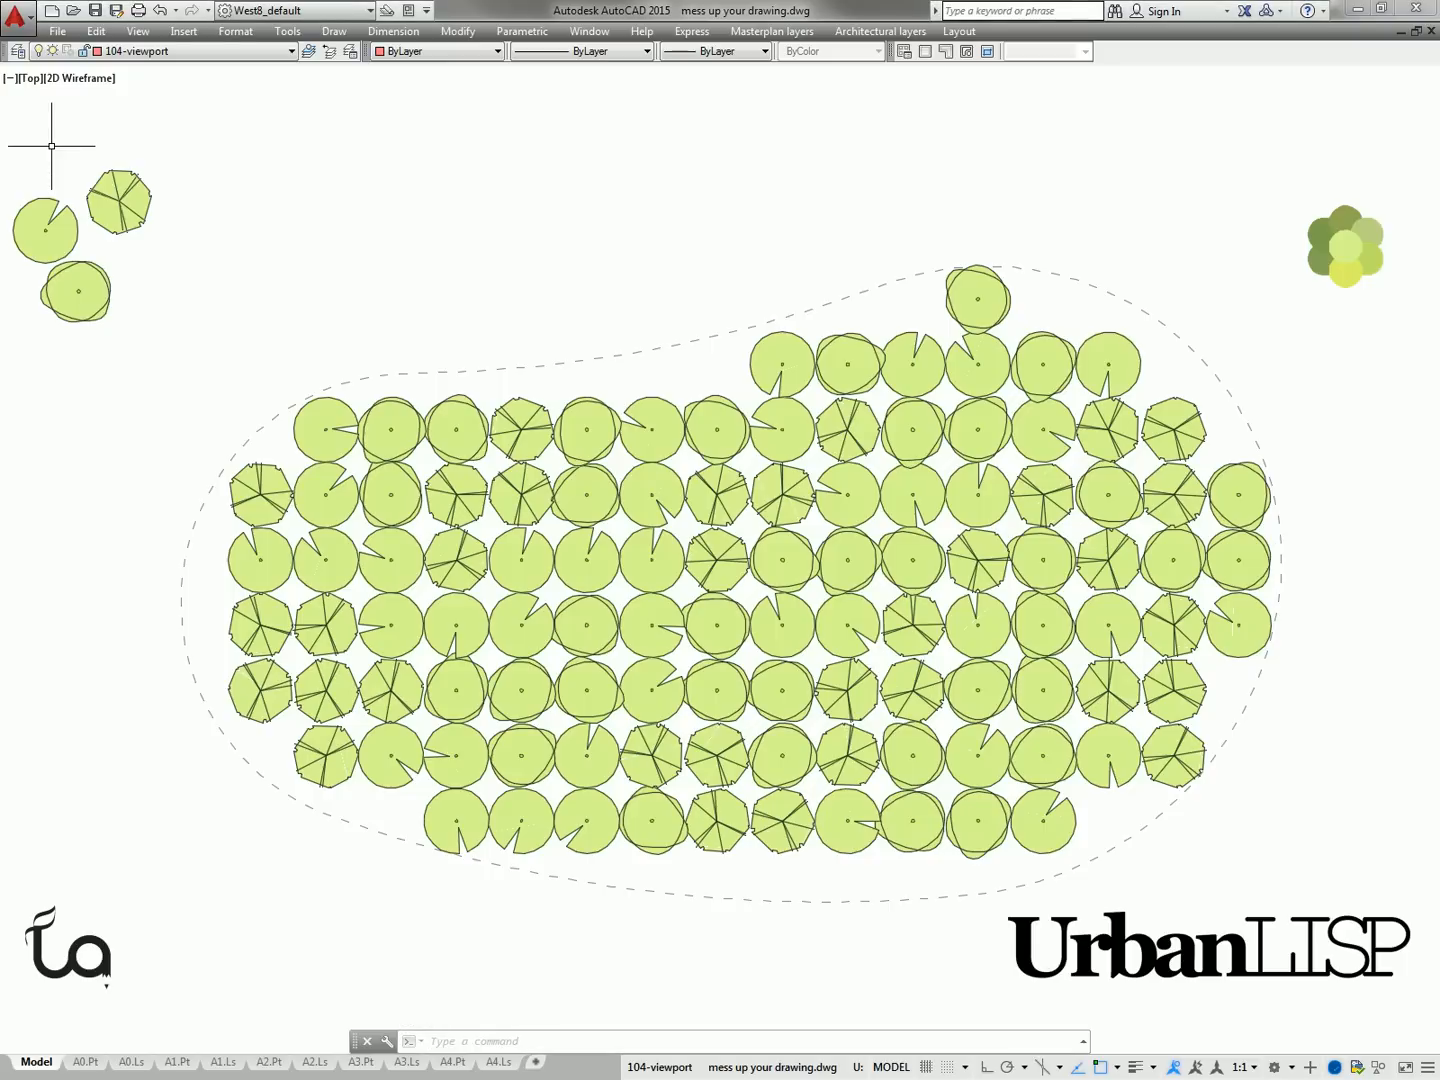
Step: Recolour the trees randomly in dark green, light green and yellow-green with CRA
text(CRa)
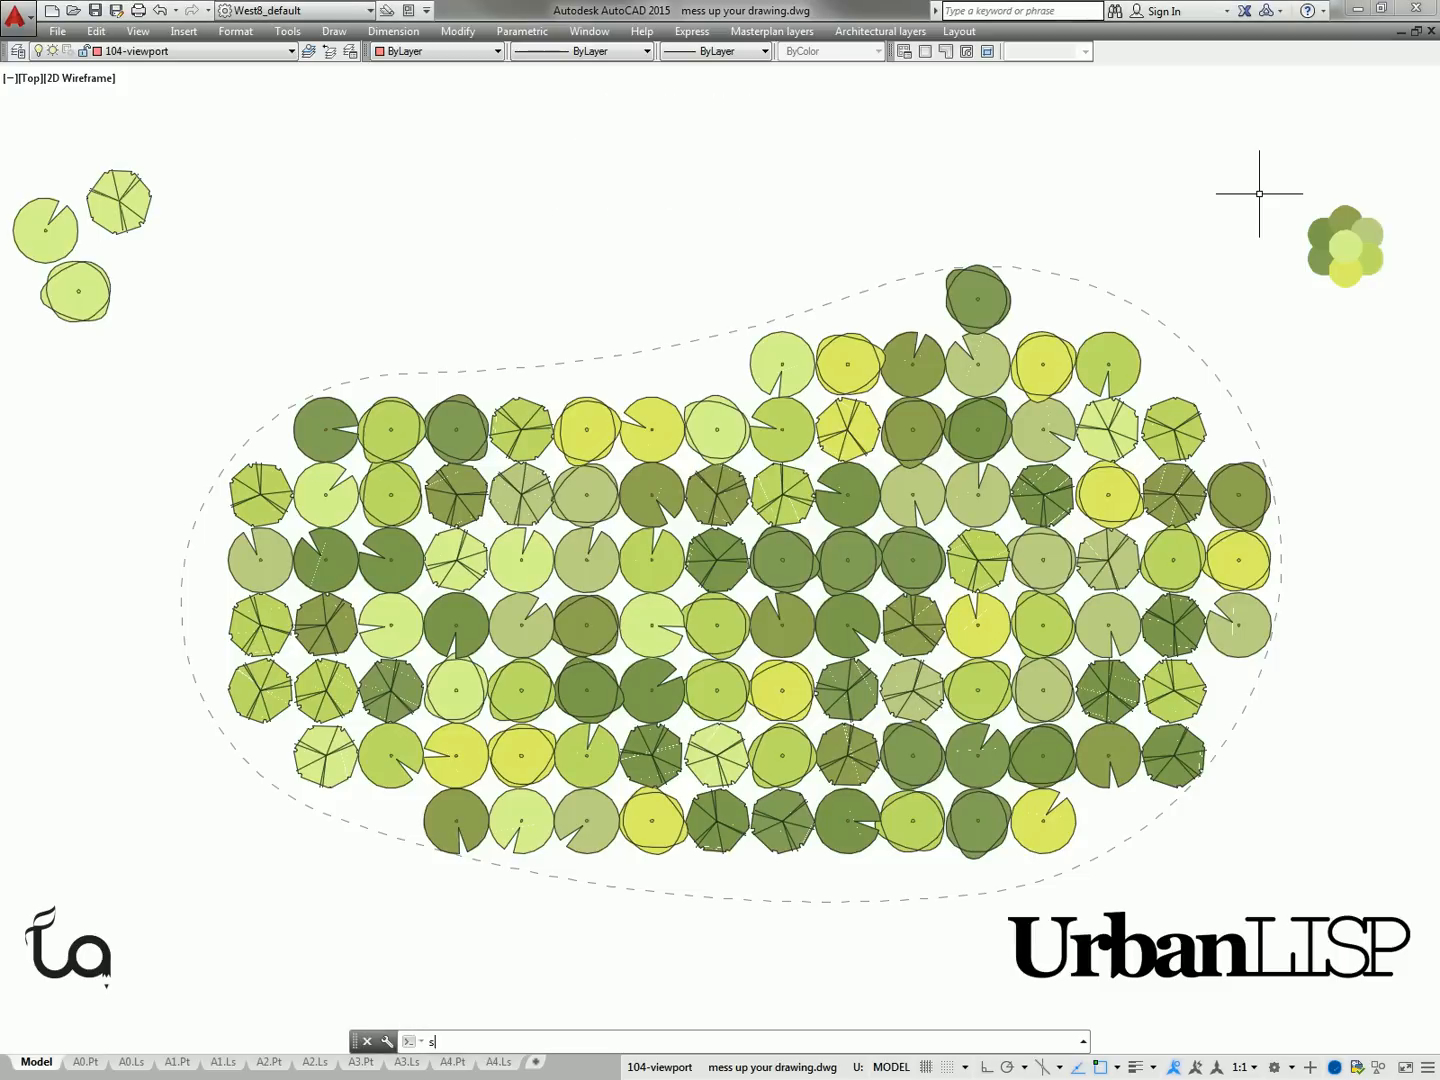
Step: Start SRA and window-select all 108 tree blocks inside the boundary
text(RA)
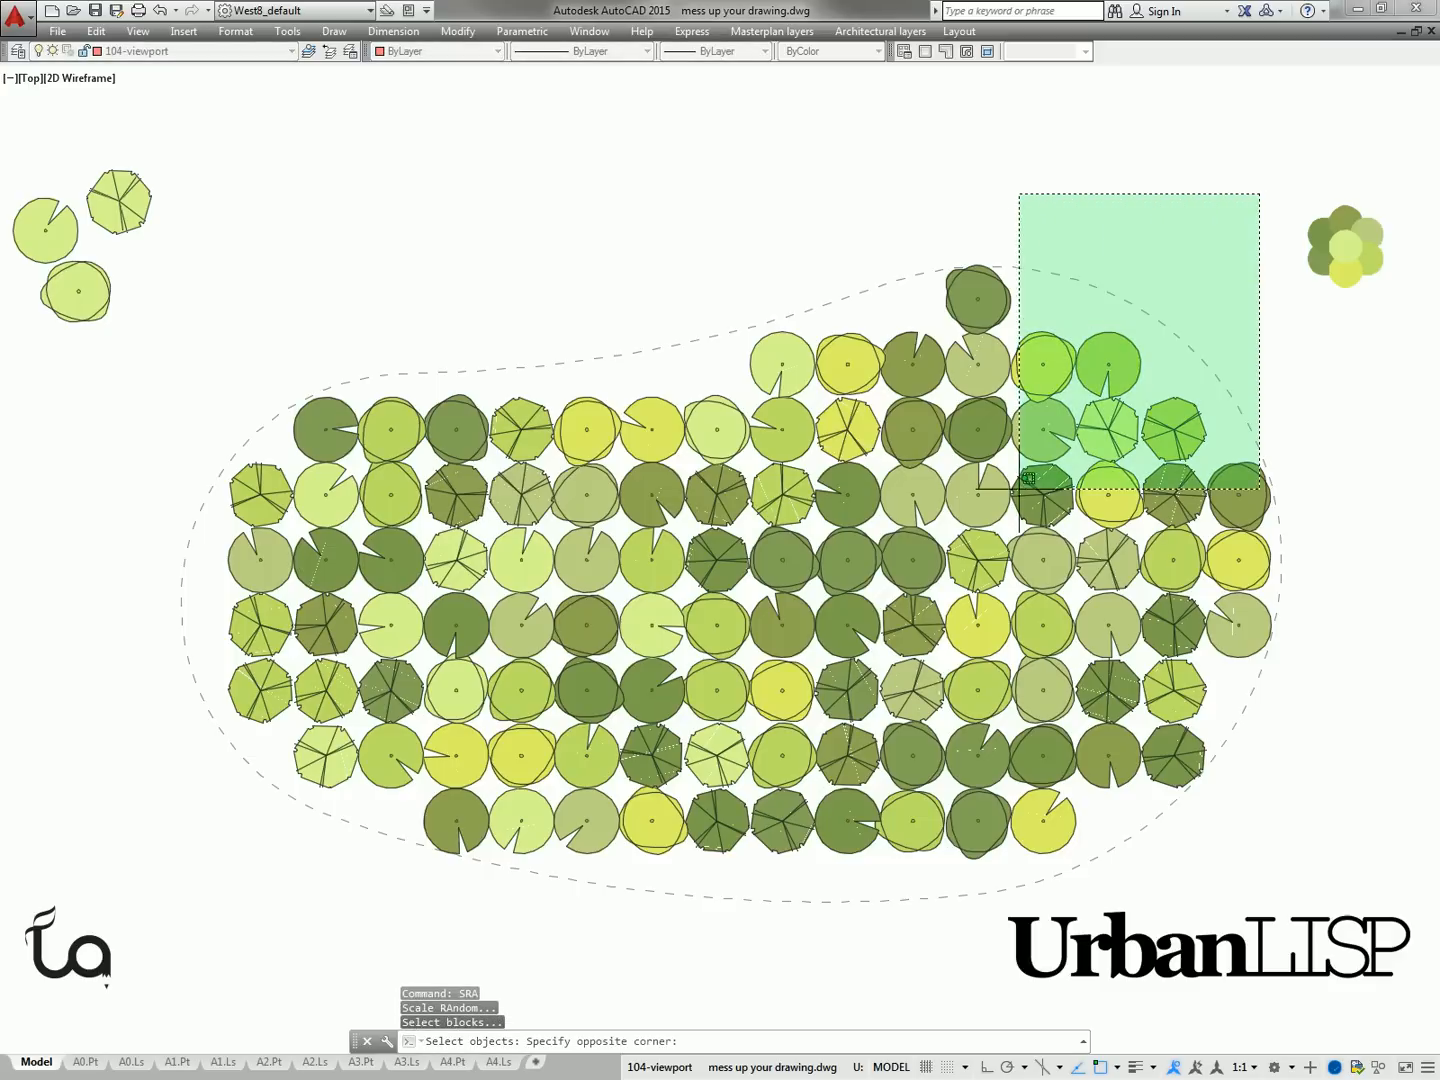
click(231, 917)
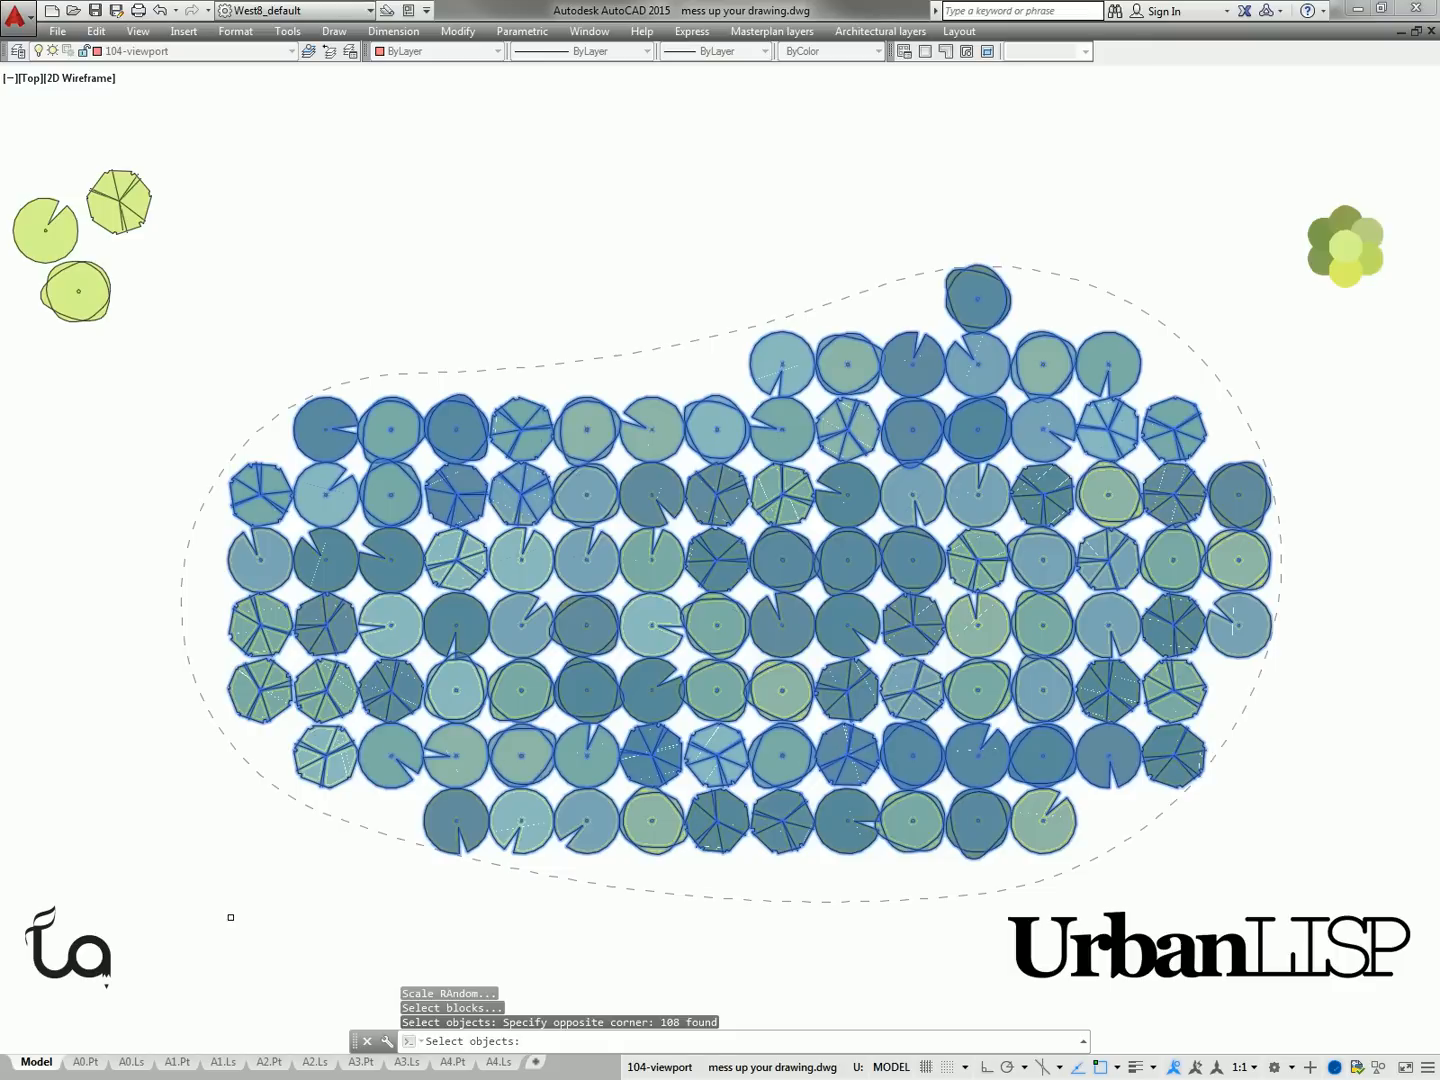